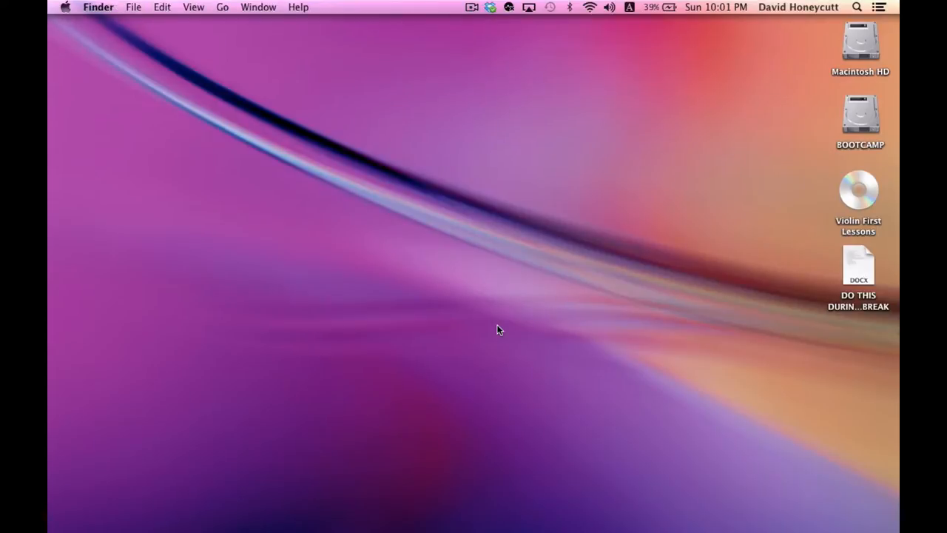
mouse_move(494, 272)
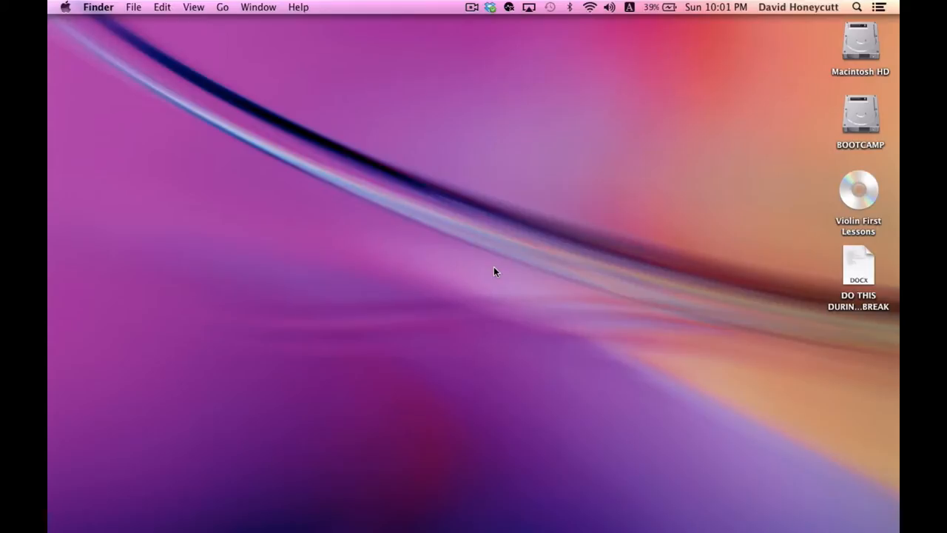
mouse_move(707, 459)
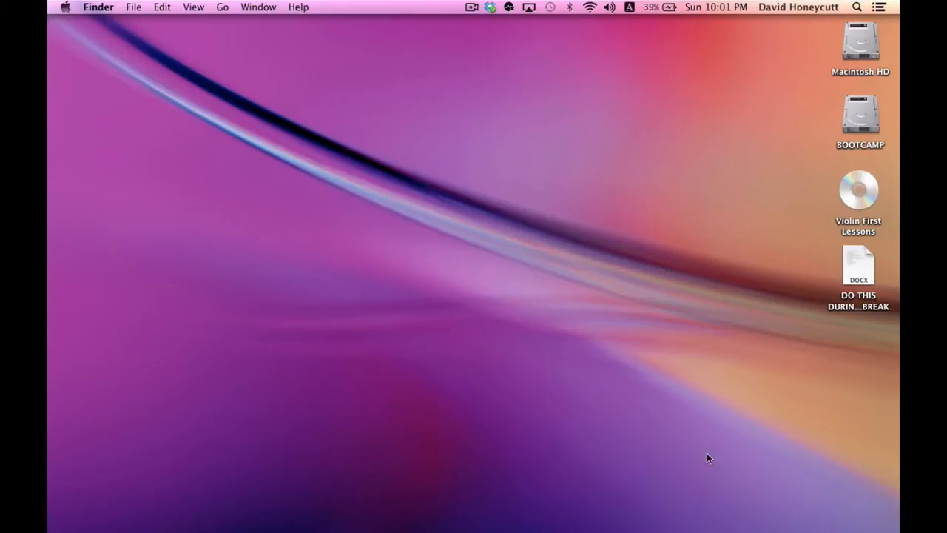
- Launch Xcode from the Dock's Applications stack, reaching the Welcome to Xcode window
click(167, 512)
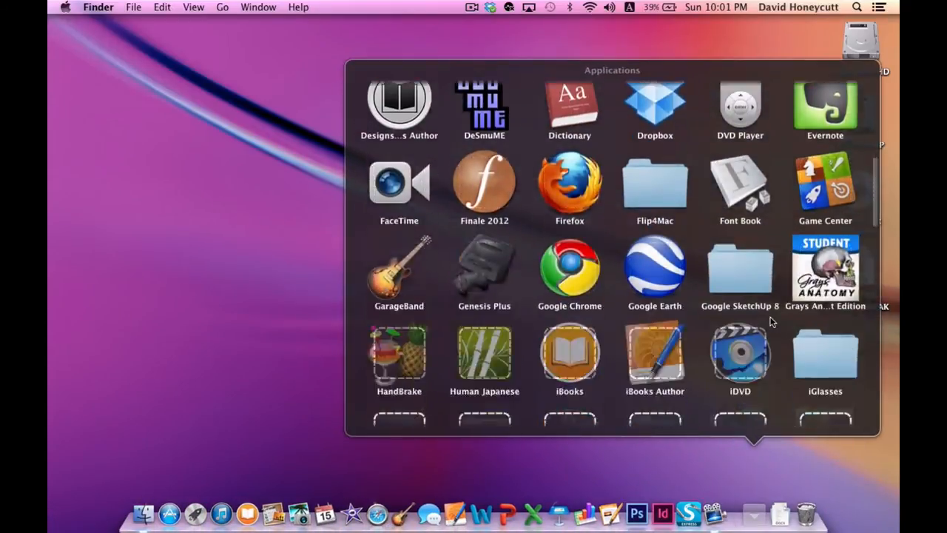
scroll(down, 3)
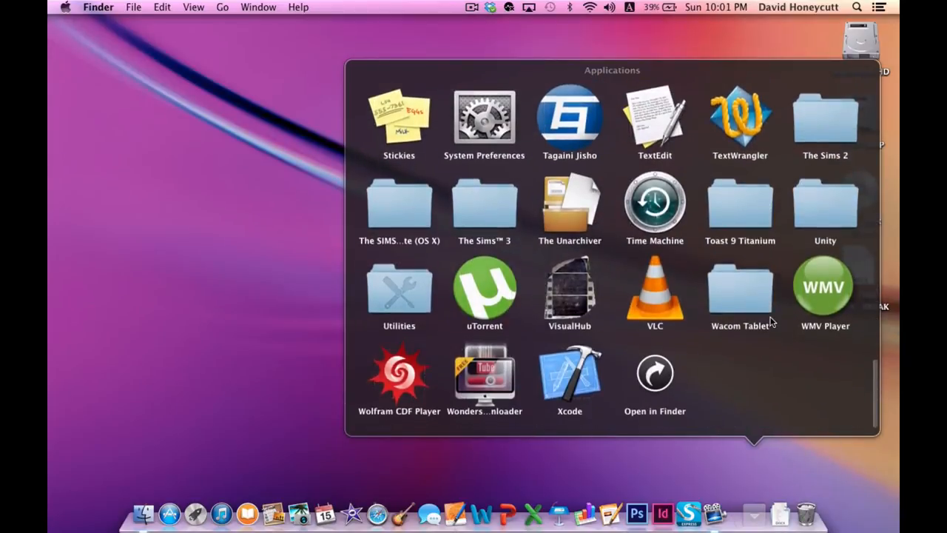
click(570, 379)
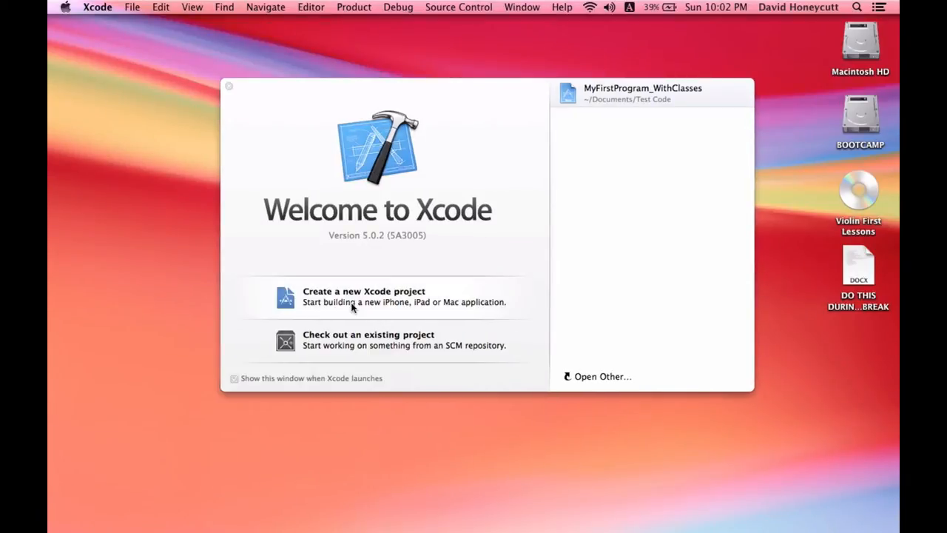
- Start a new project and choose the OS X Application > Command Line Tool template
click(227, 85)
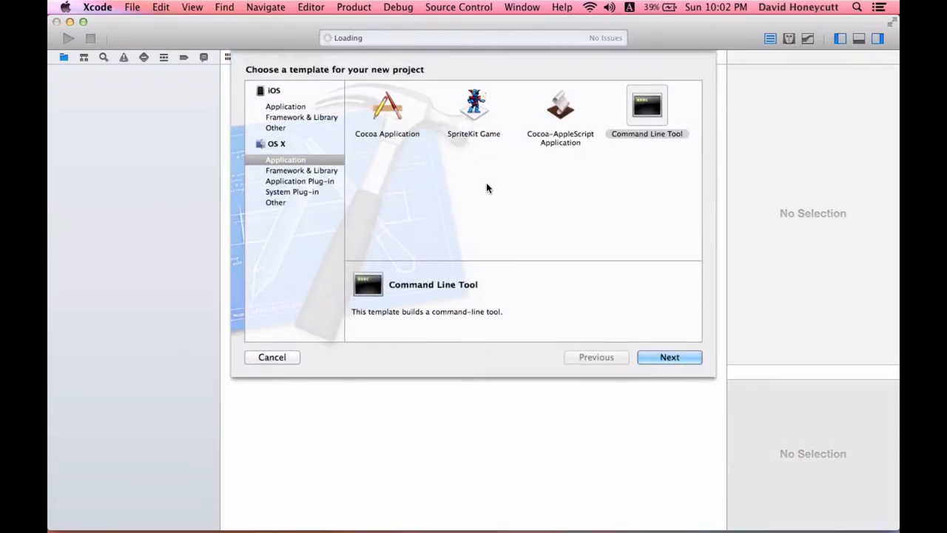
click(286, 106)
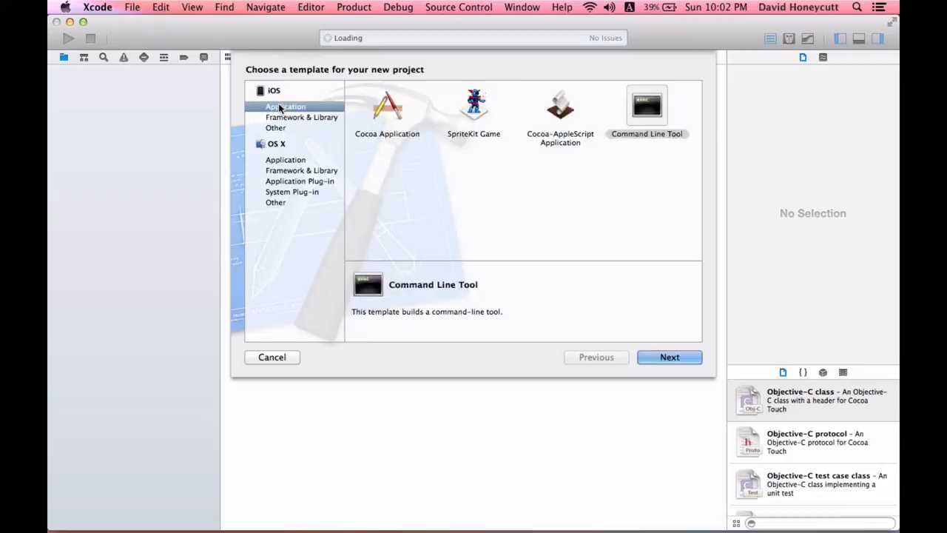
click(273, 90)
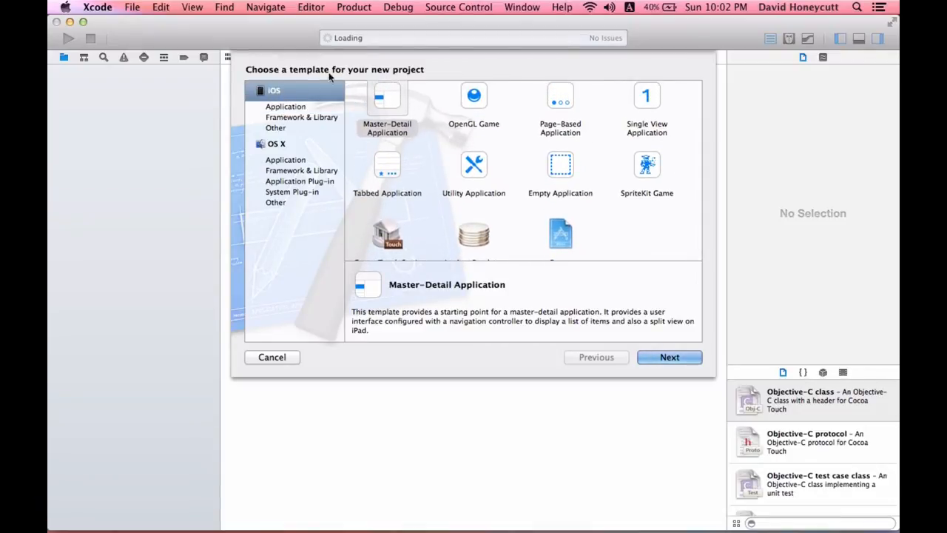
mouse_move(485, 117)
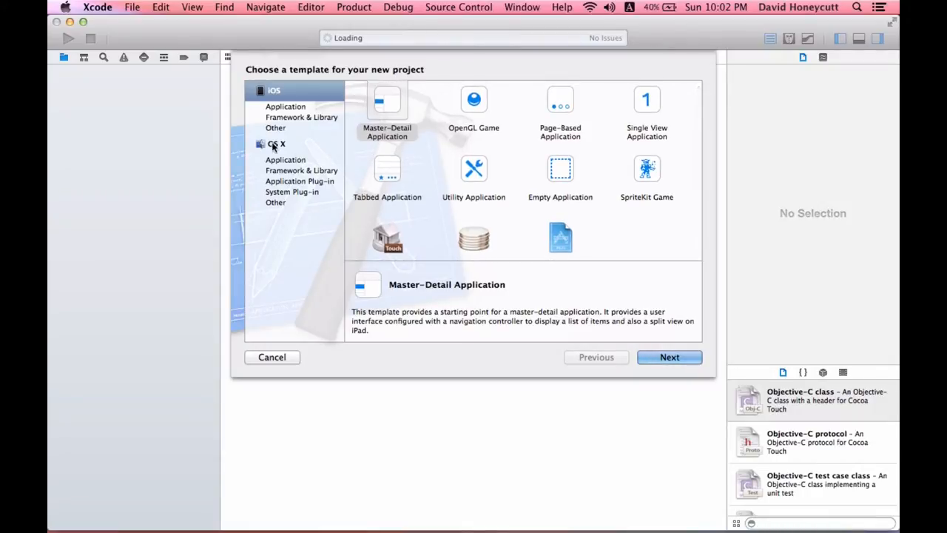
click(284, 160)
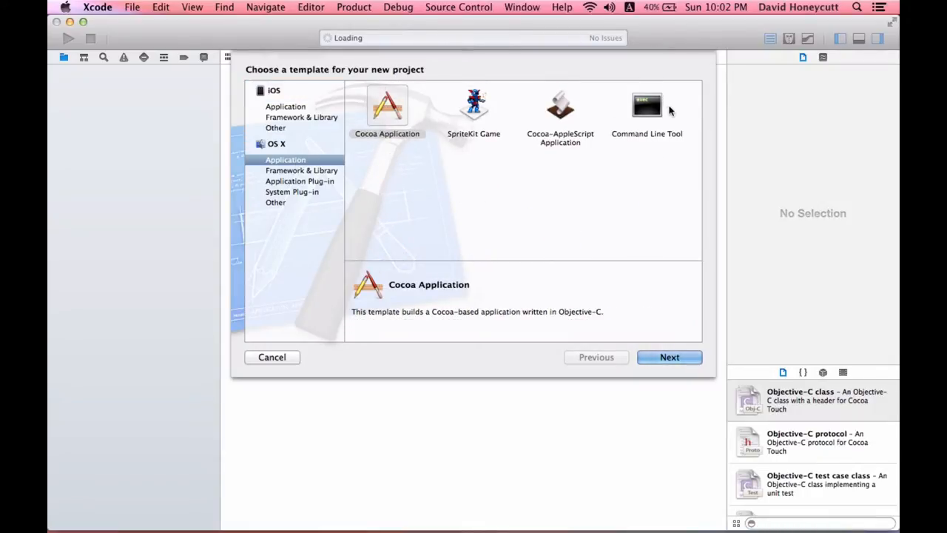
click(646, 106)
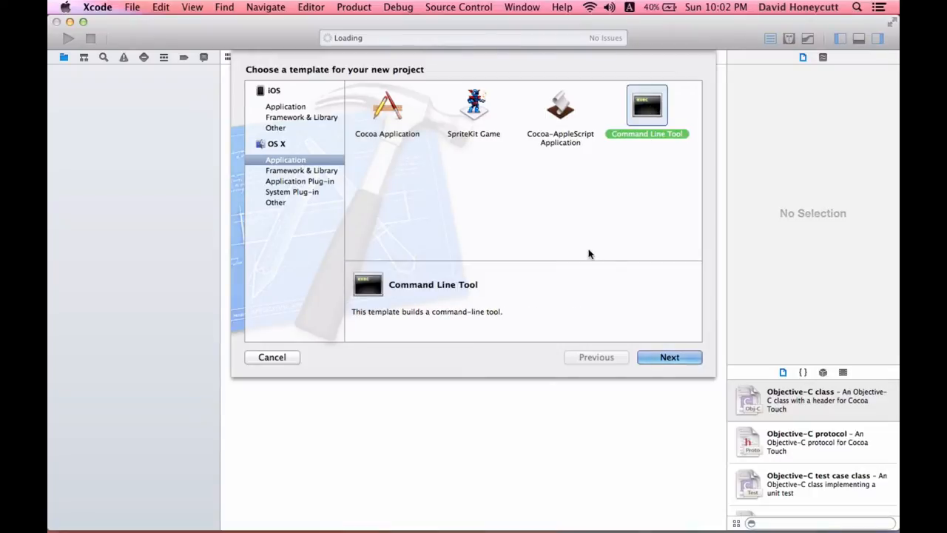
- Advance from the template chooser to the new project options form
click(669, 357)
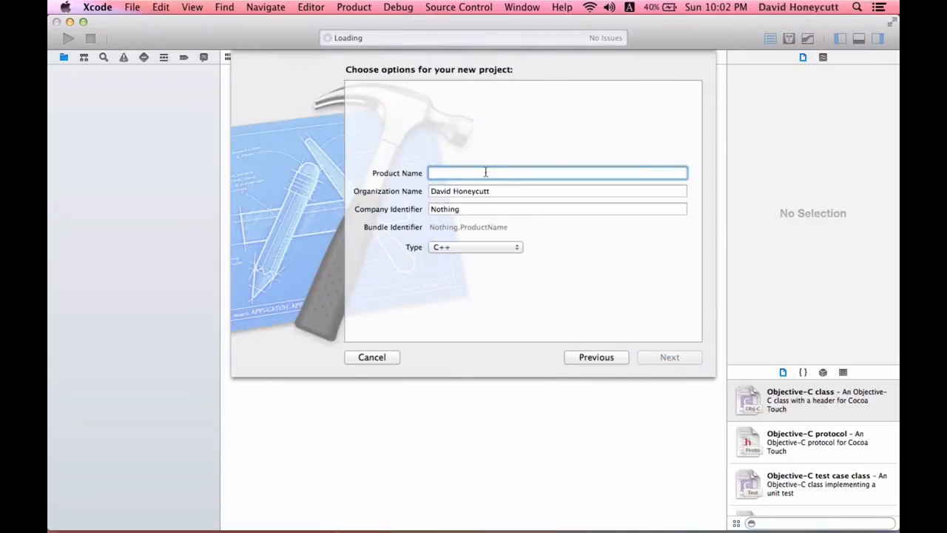
mouse_move(503, 123)
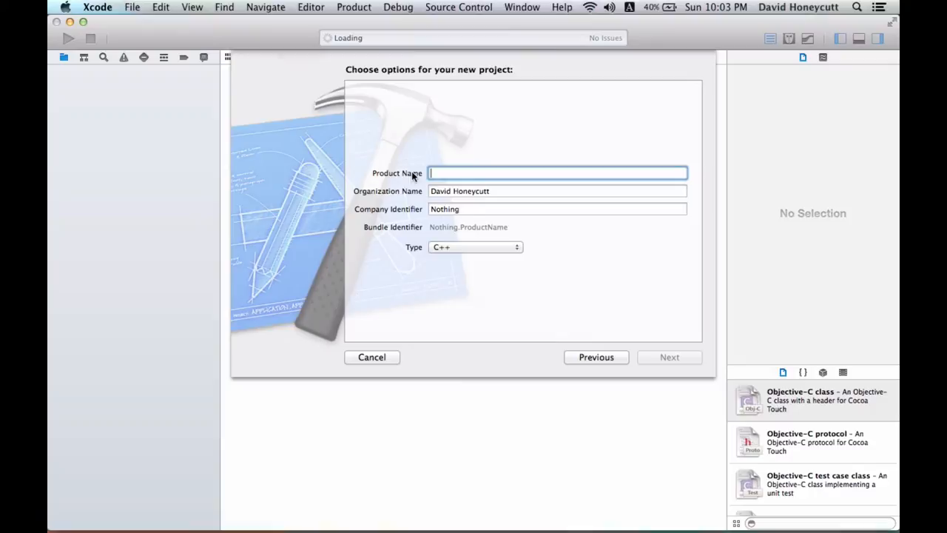
mouse_move(659, 172)
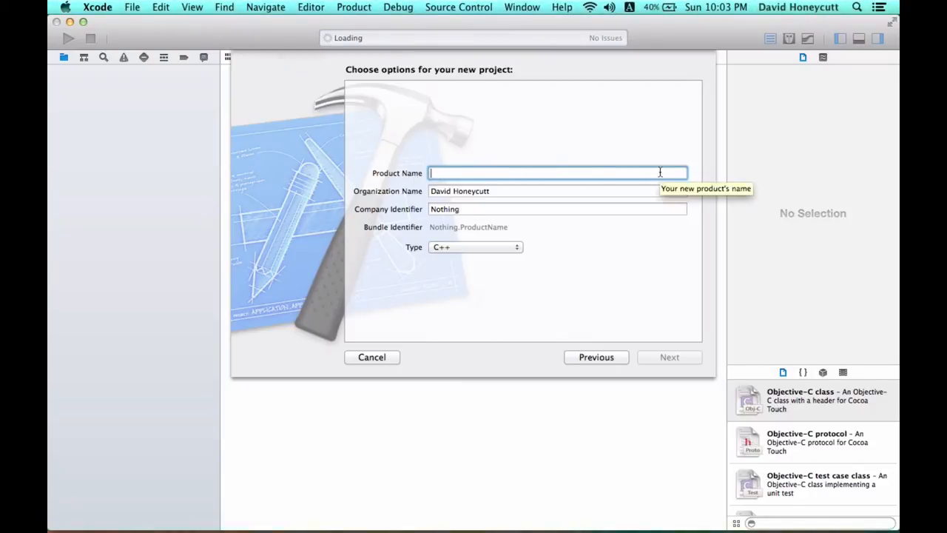
mouse_move(382, 184)
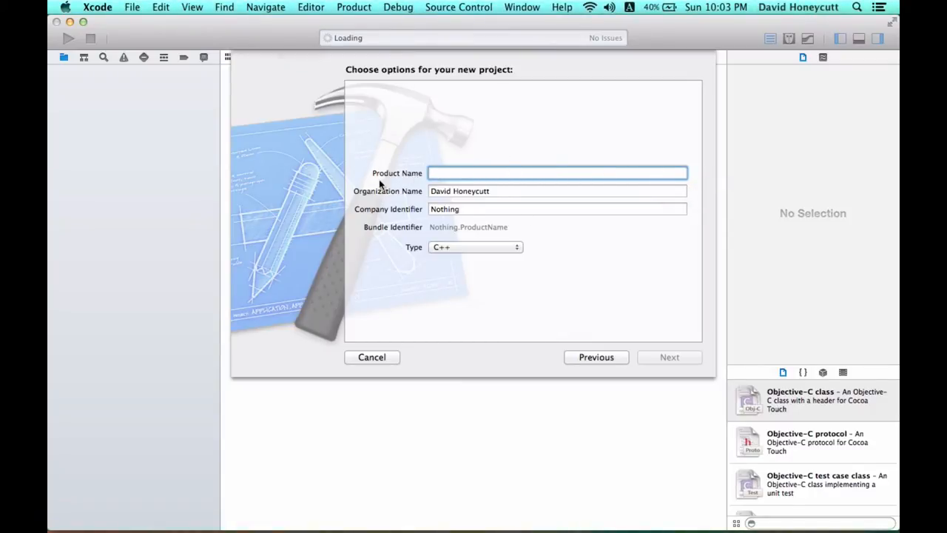
mouse_move(640, 175)
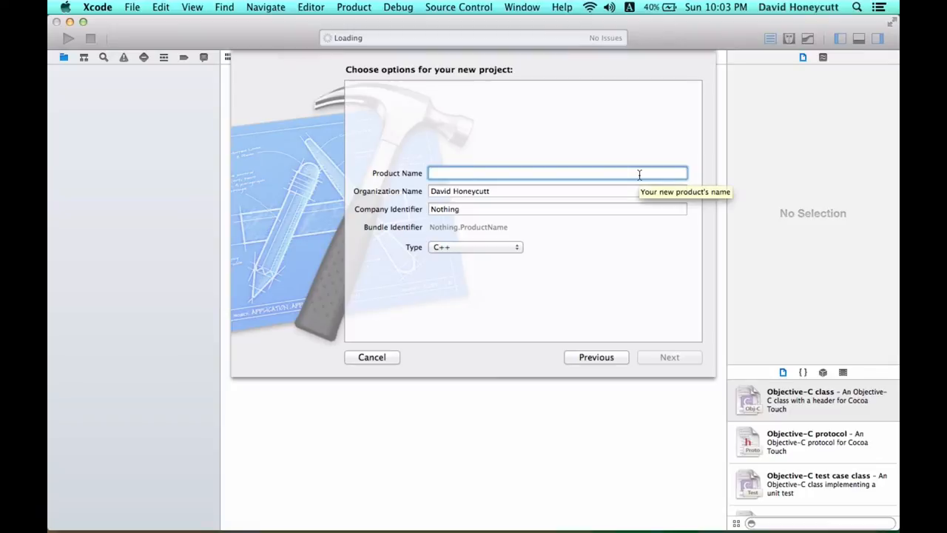
- Name the product MyFirstProgram, review organization fields, and keep Type as C++
text(MyFirst)
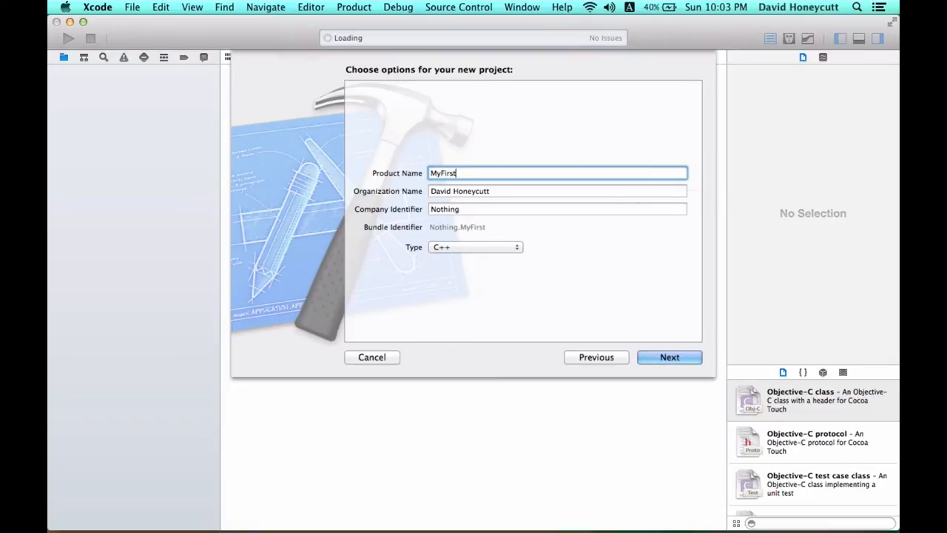
text(Program)
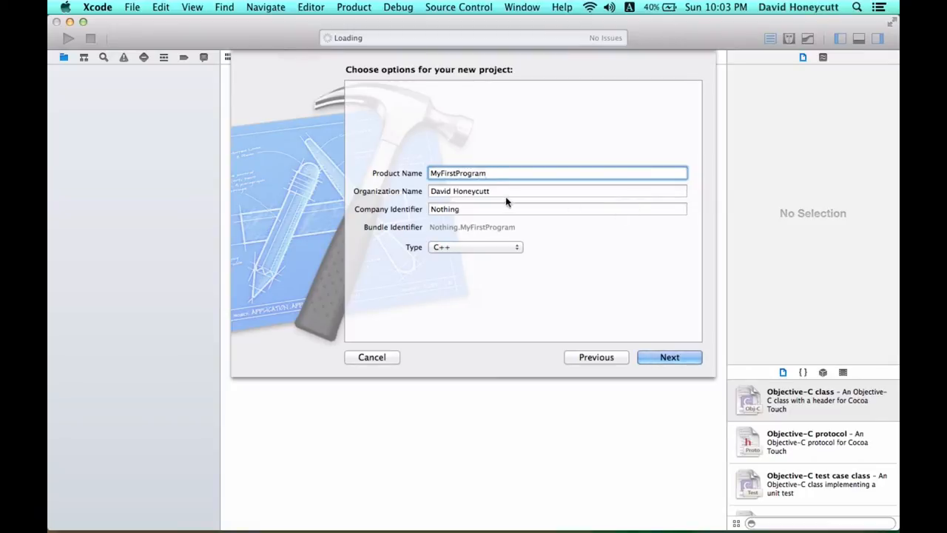
click(556, 191)
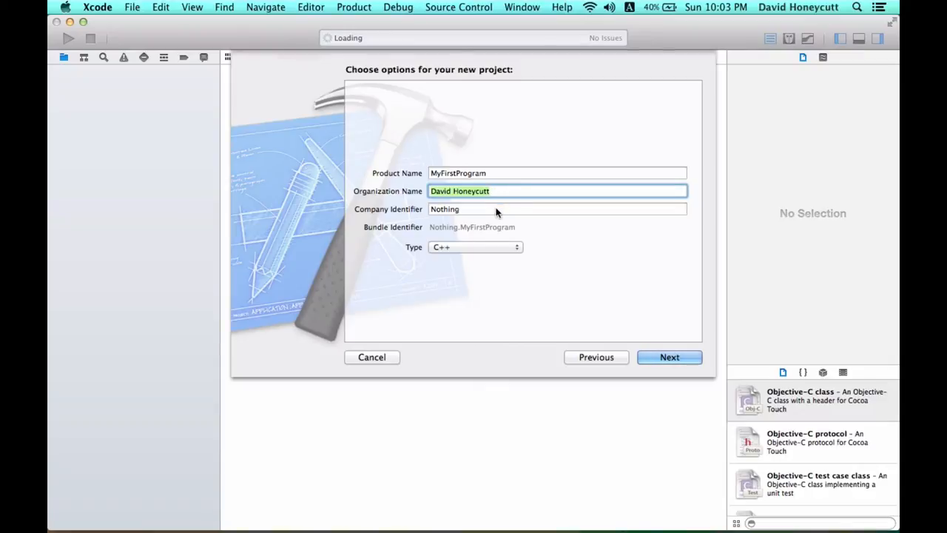
click(555, 209)
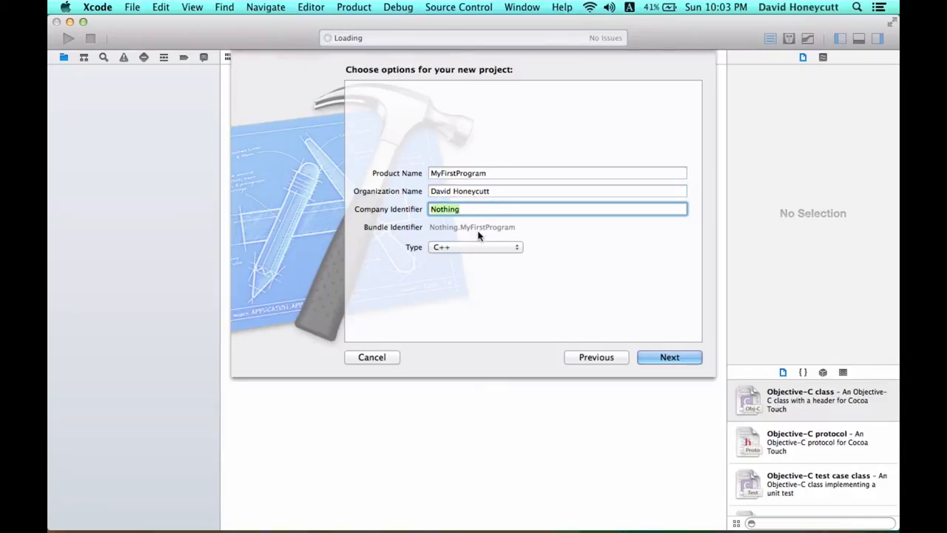
click(473, 247)
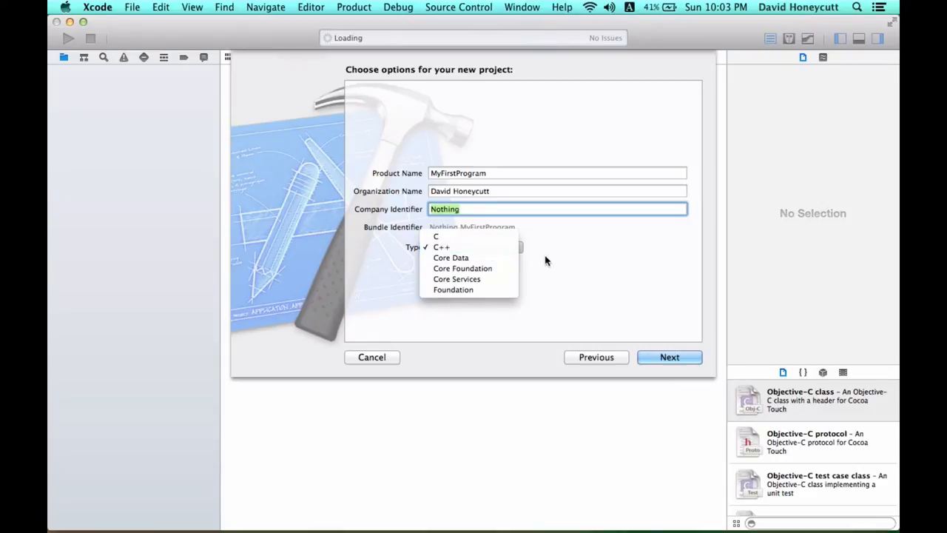
click(441, 246)
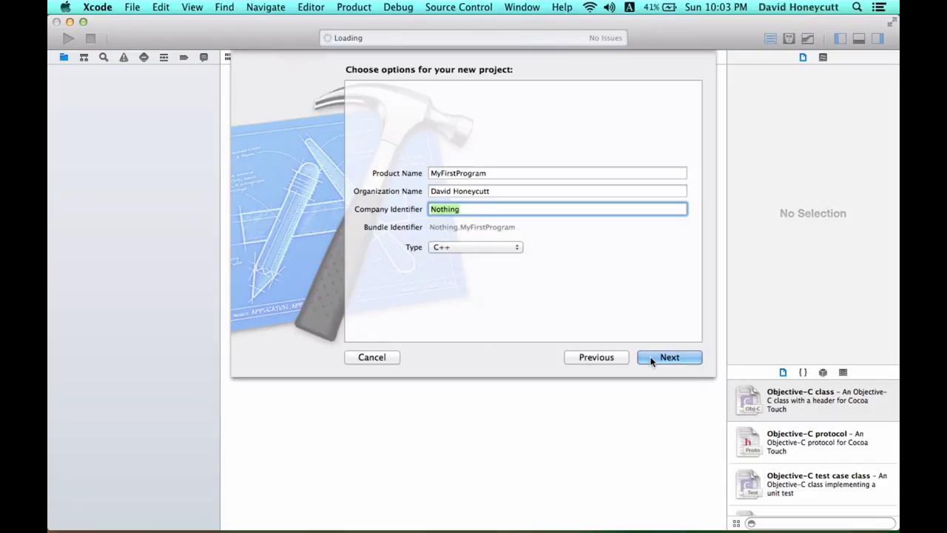
- Create the MyFirstProgram project inside Documents > Test Code without a git repository
click(669, 356)
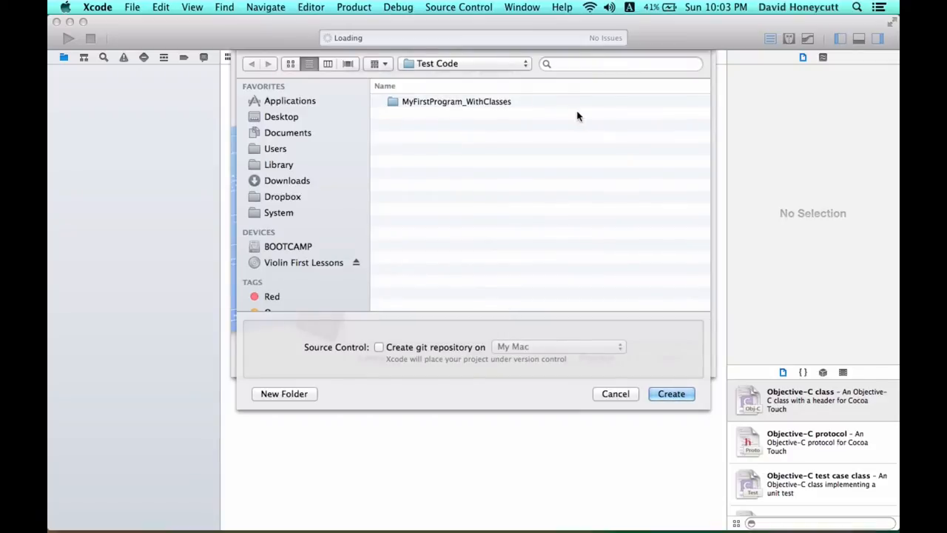
mouse_move(471, 188)
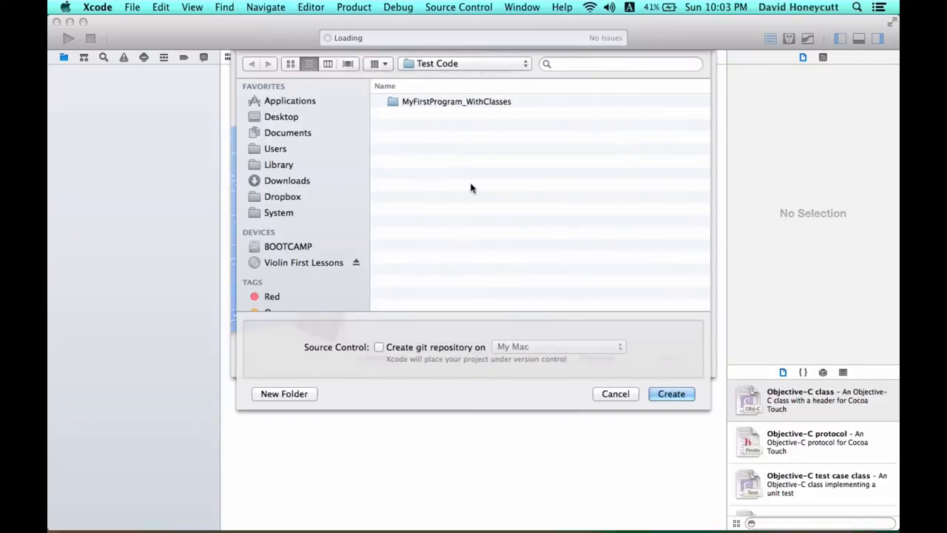
mouse_move(299, 132)
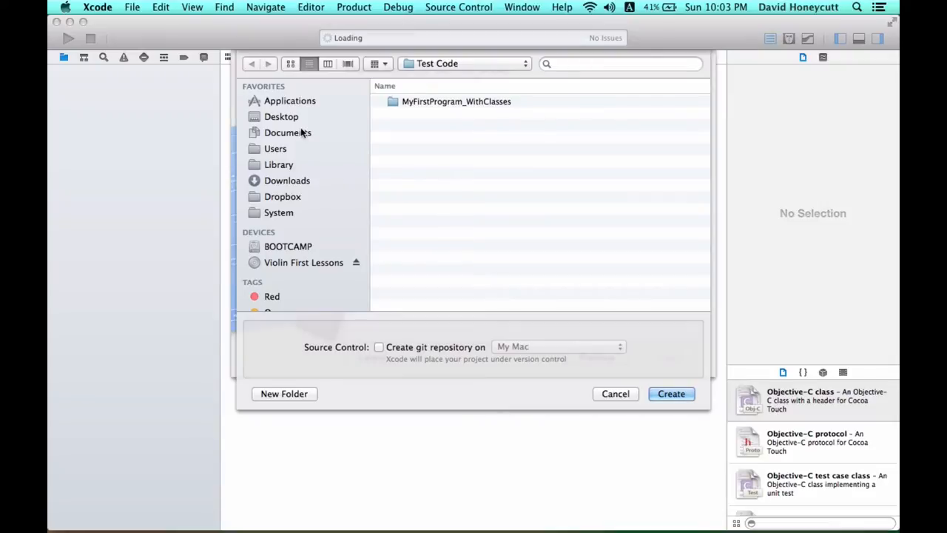
click(287, 133)
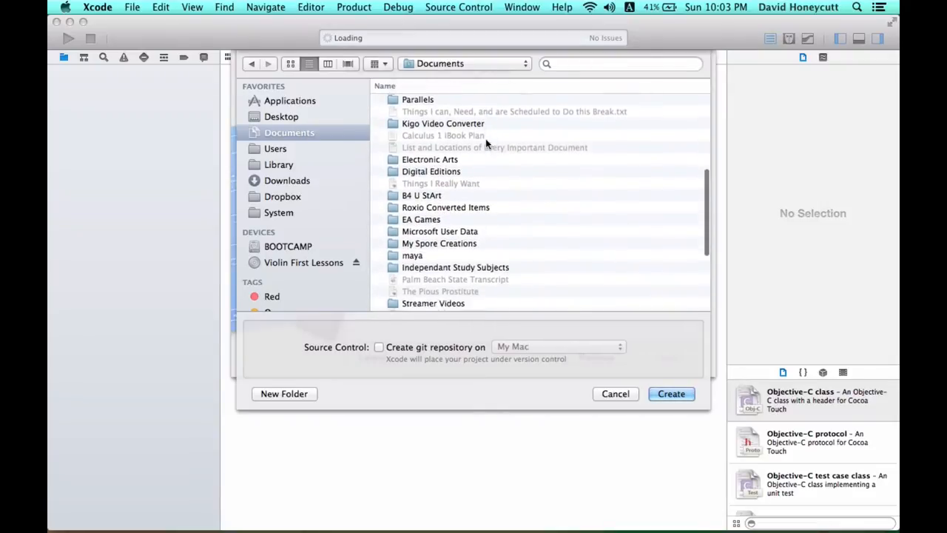
scroll(down, 3)
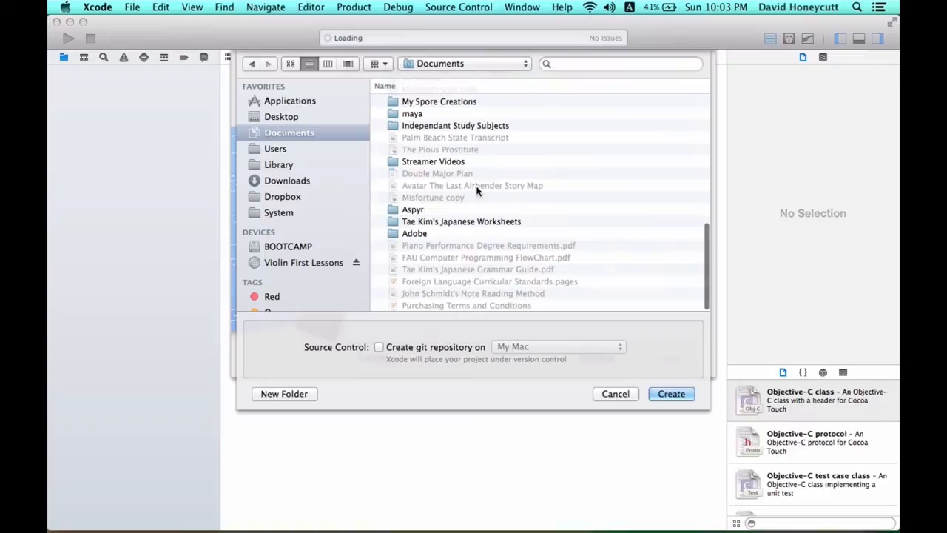
scroll(up, 3)
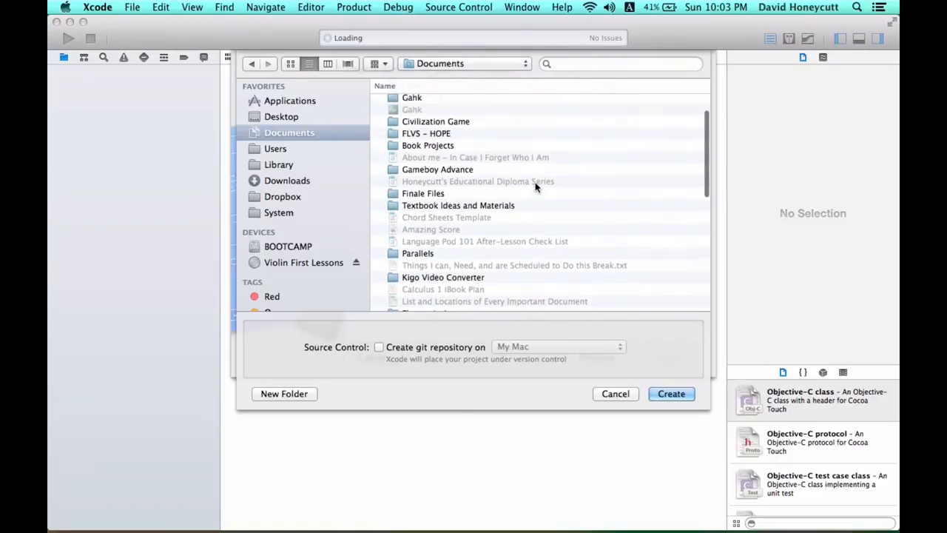
scroll(up, 3)
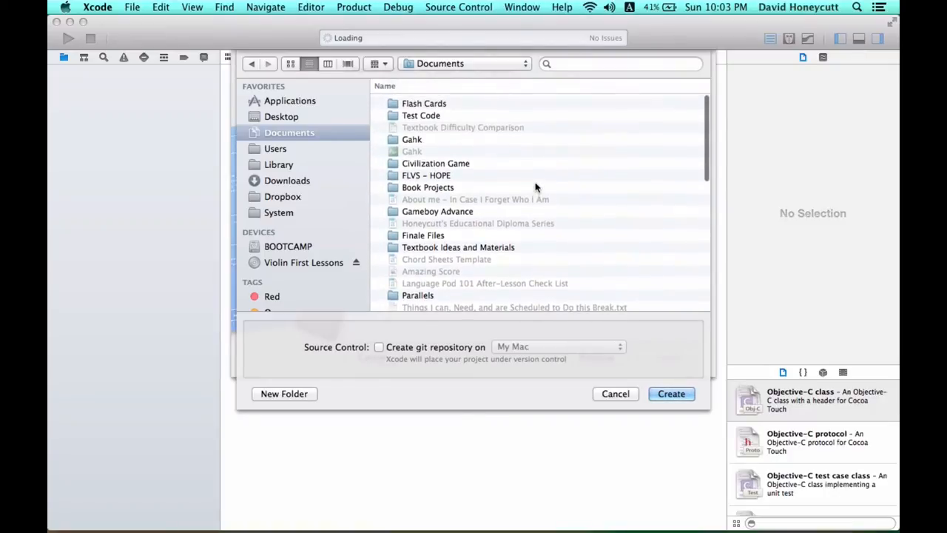
click(420, 112)
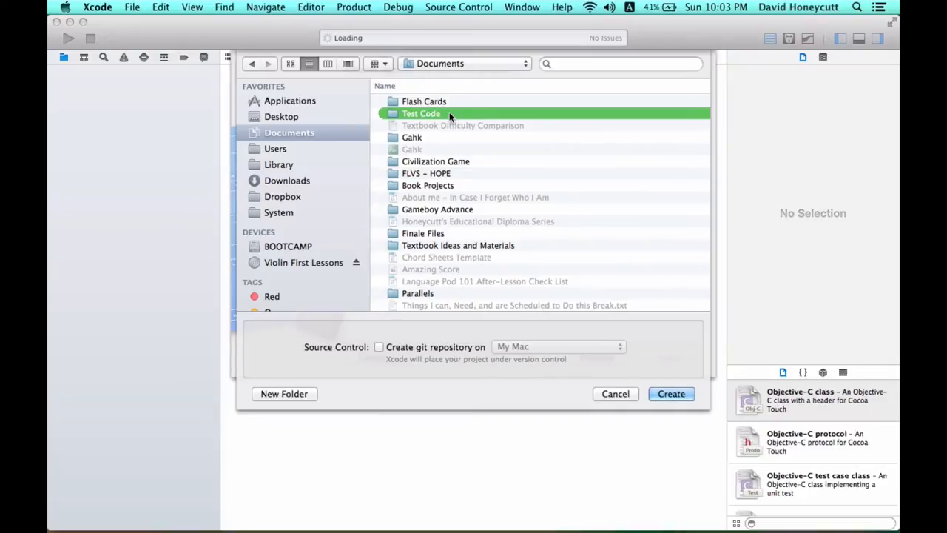
double_click(420, 112)
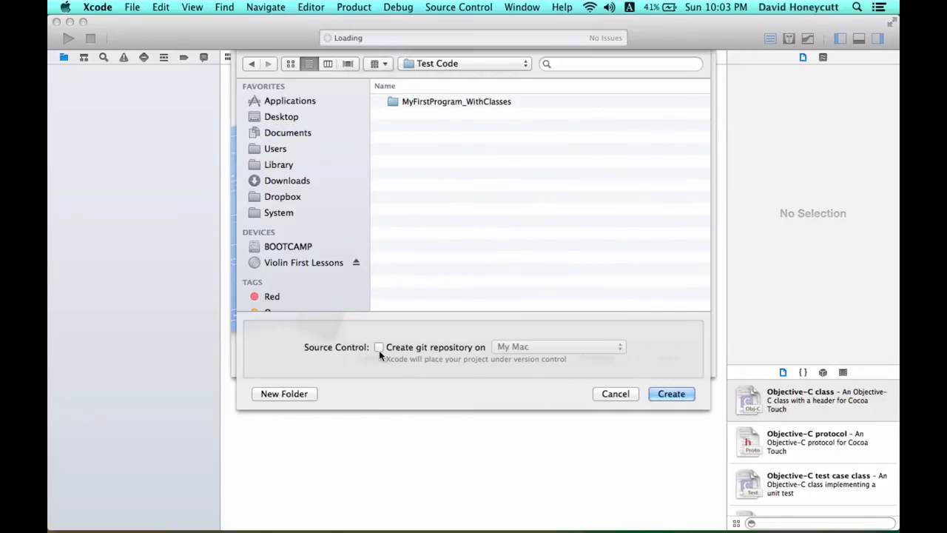
mouse_move(672, 393)
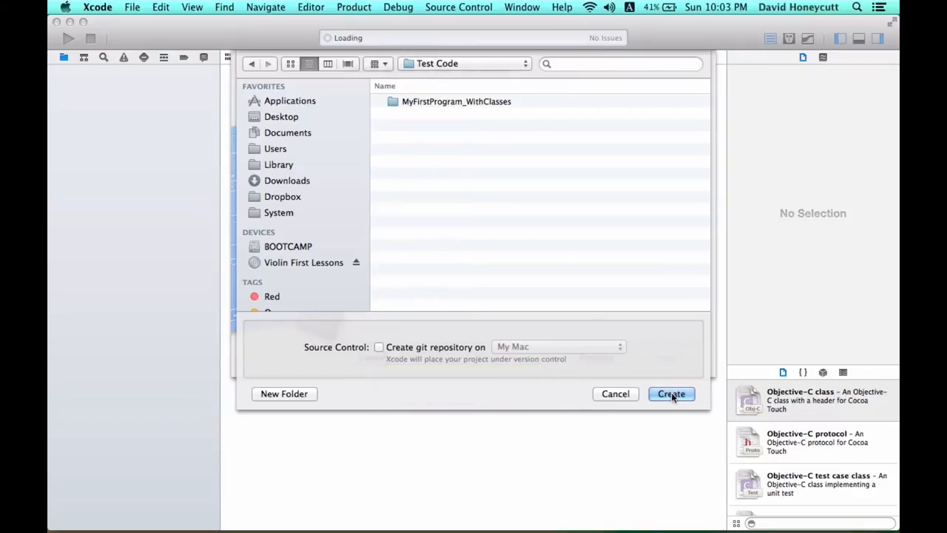
click(671, 394)
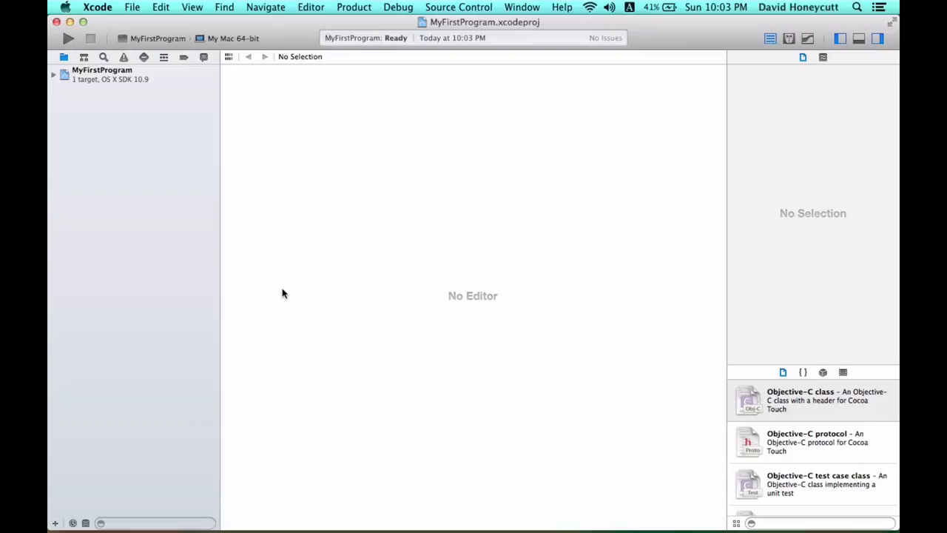
- Browse main.cpp, MyFirstProgram.1 and the Products group, ending with main.cpp open
click(100, 70)
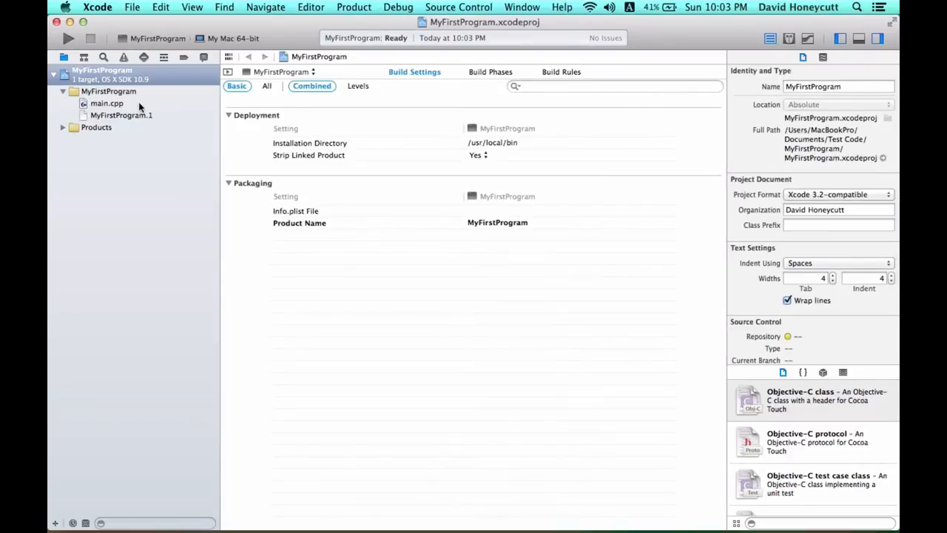
click(107, 104)
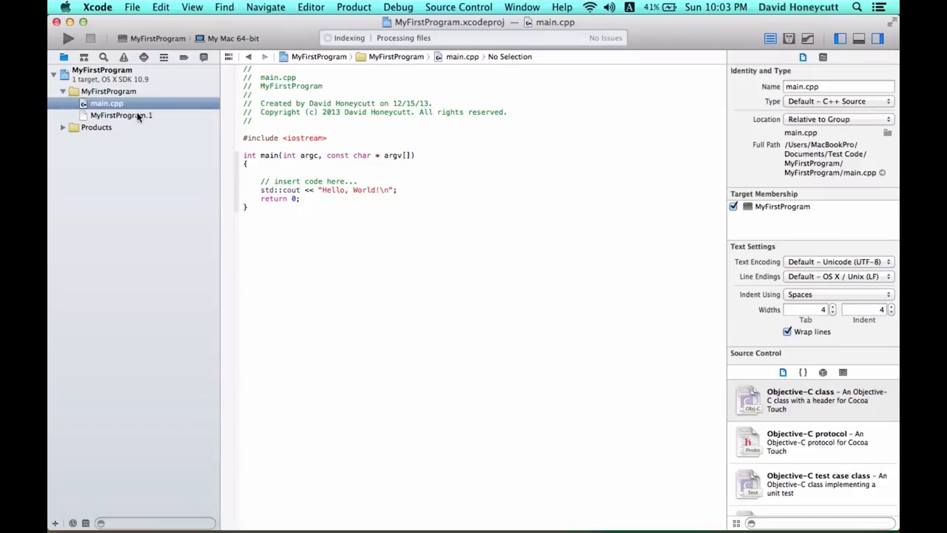
click(122, 115)
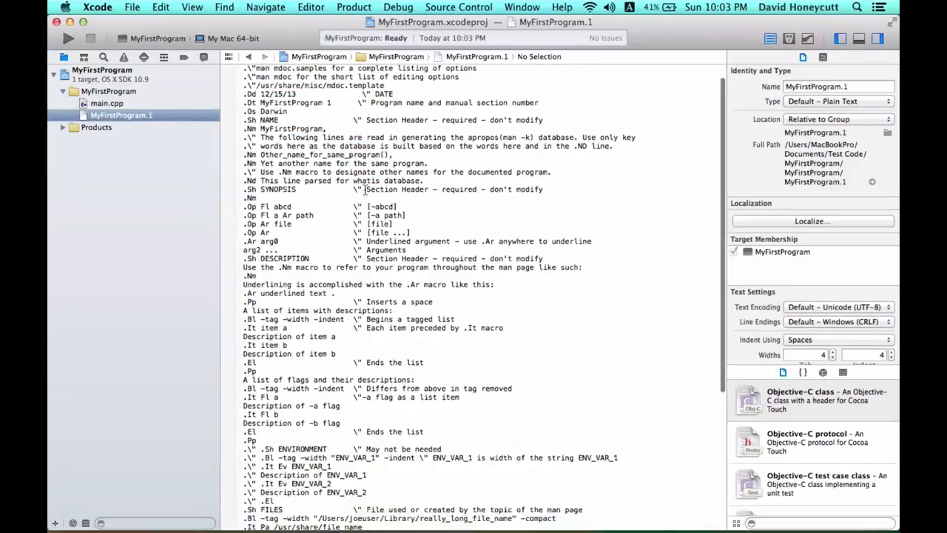
scroll(up, 3)
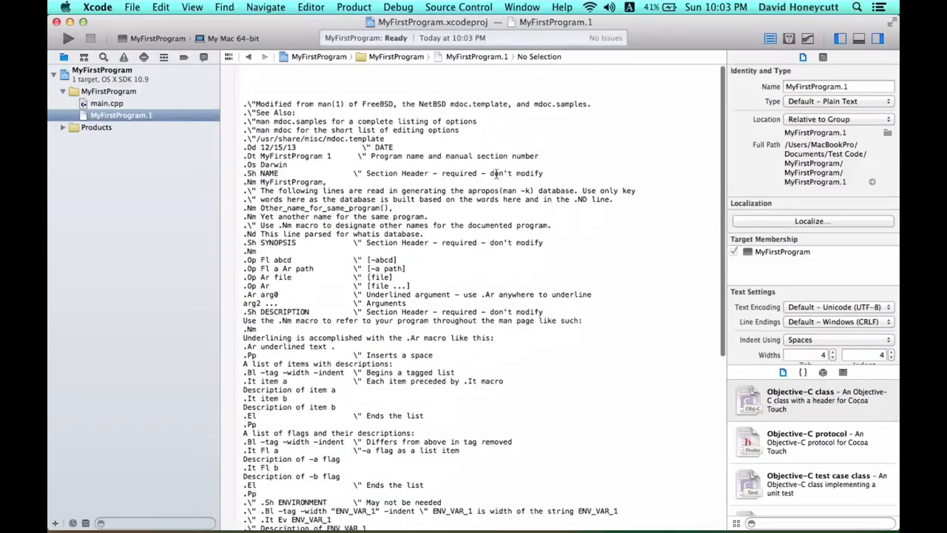
click(107, 103)
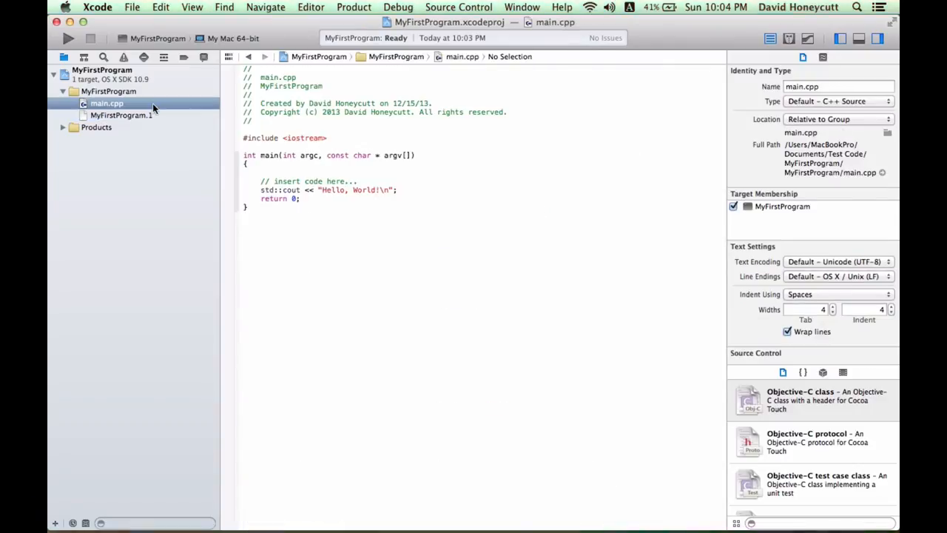
click(62, 127)
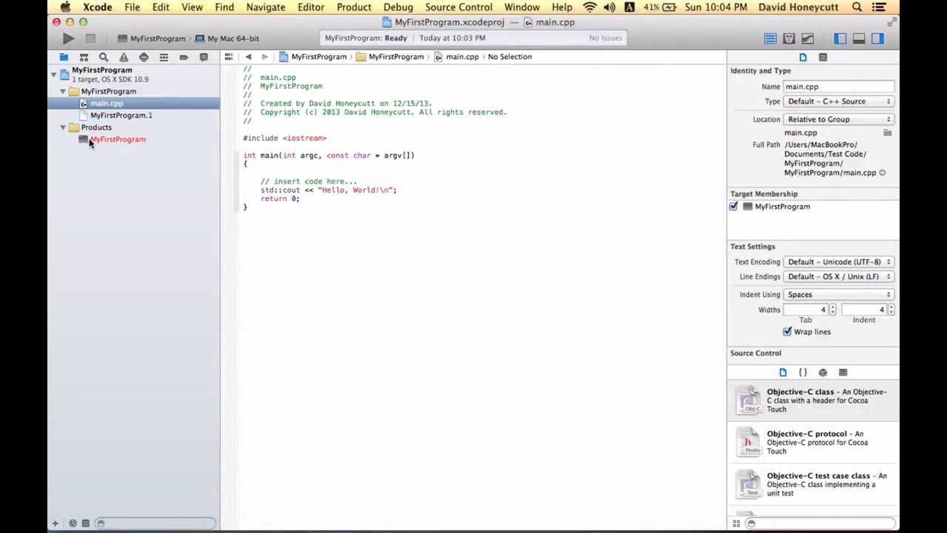
click(62, 127)
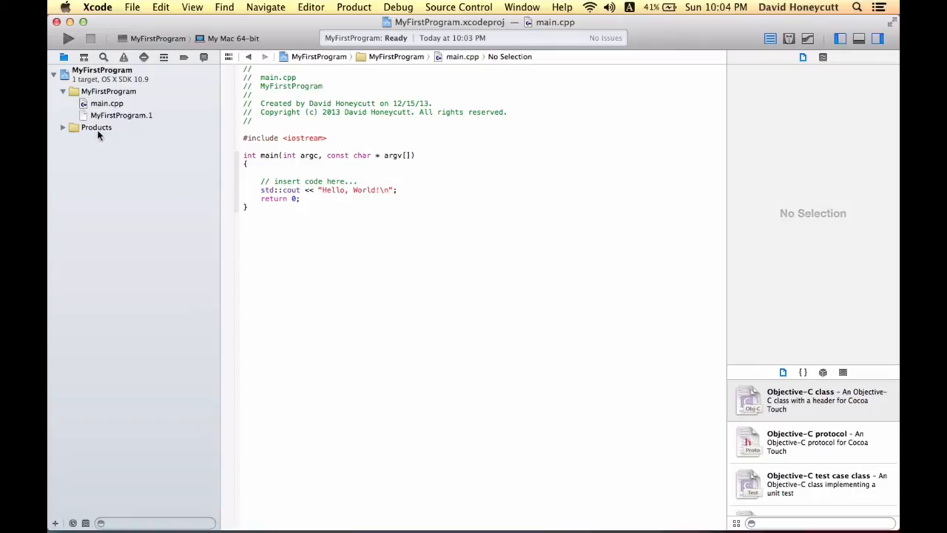
click(106, 103)
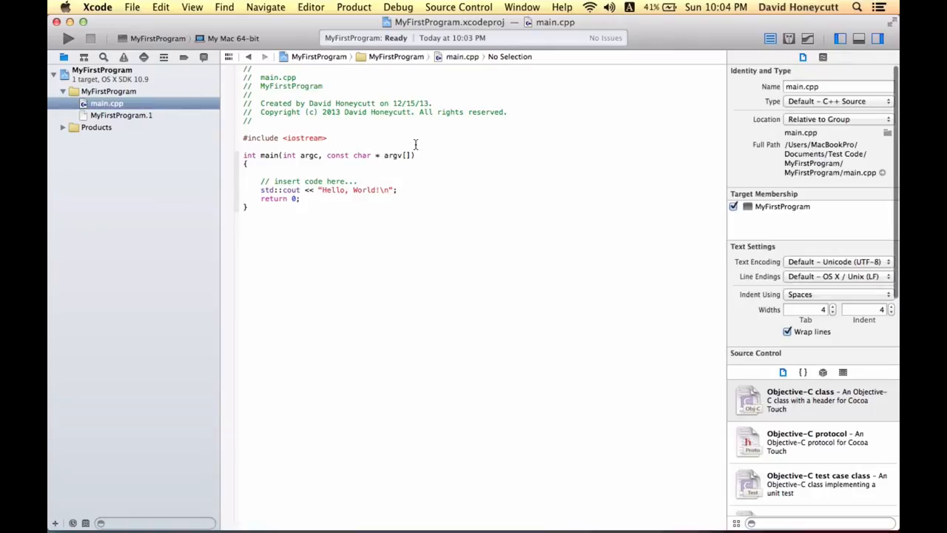
mouse_move(298, 167)
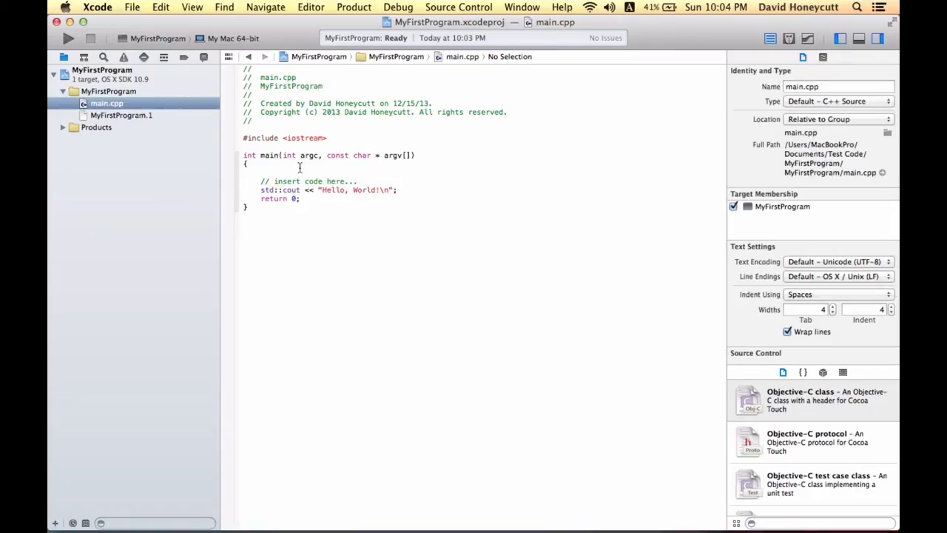
mouse_move(411, 187)
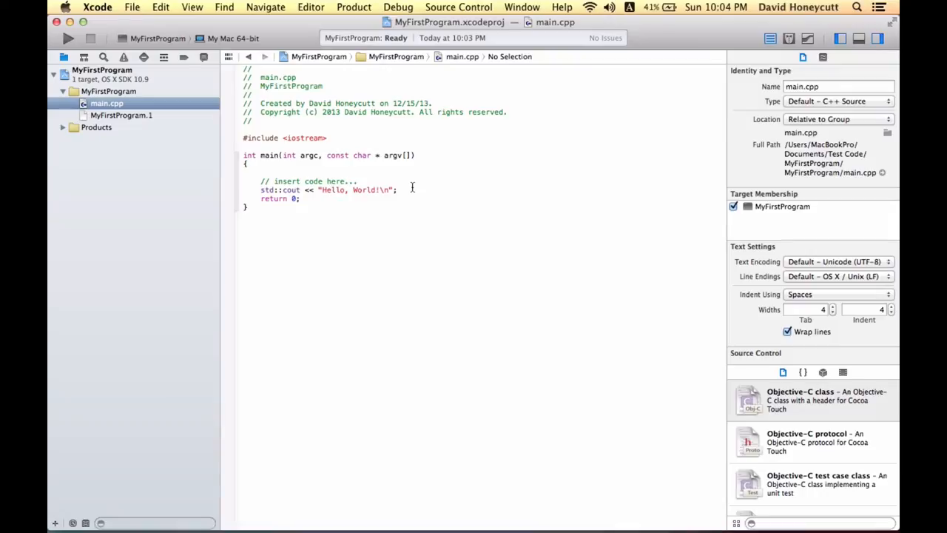
mouse_move(565, 127)
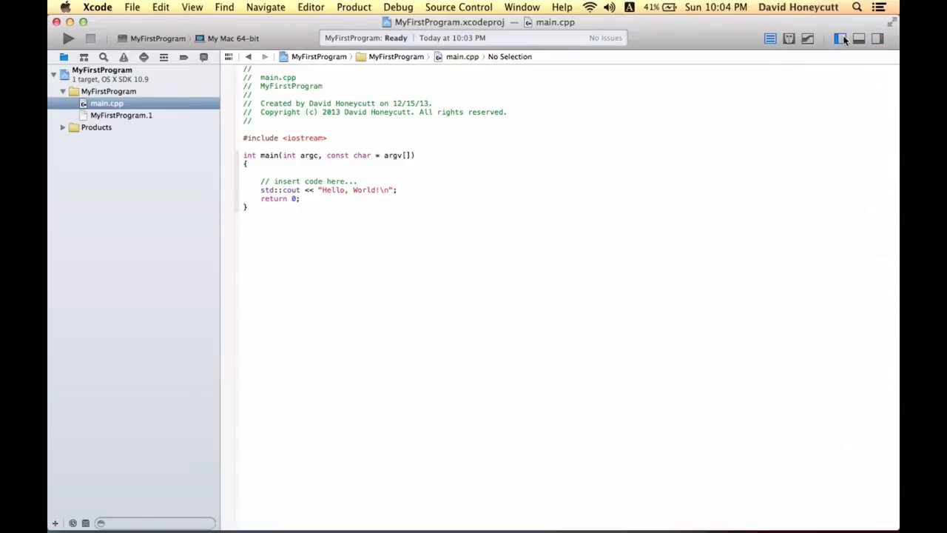
- Show the Debug console area beneath main.cpp and drag it taller
click(858, 38)
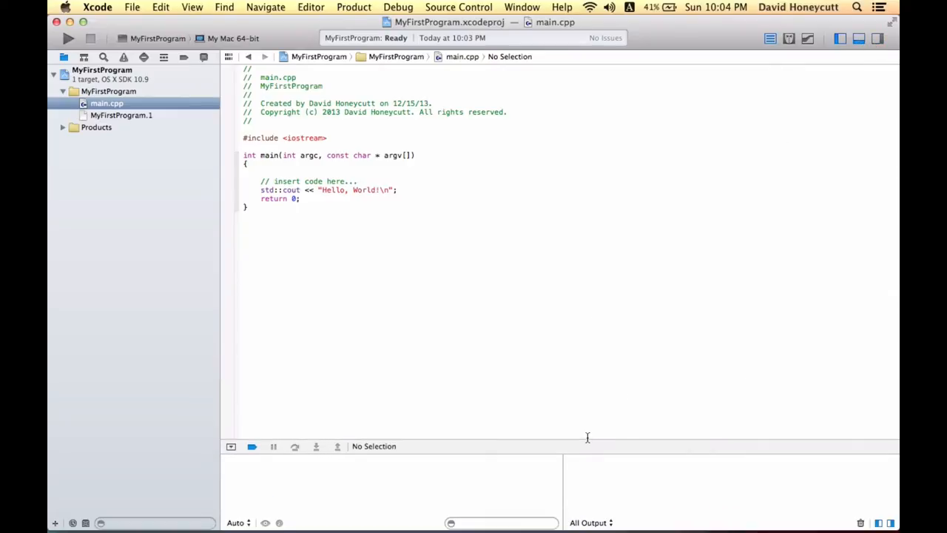
drag(586, 445, 586, 363)
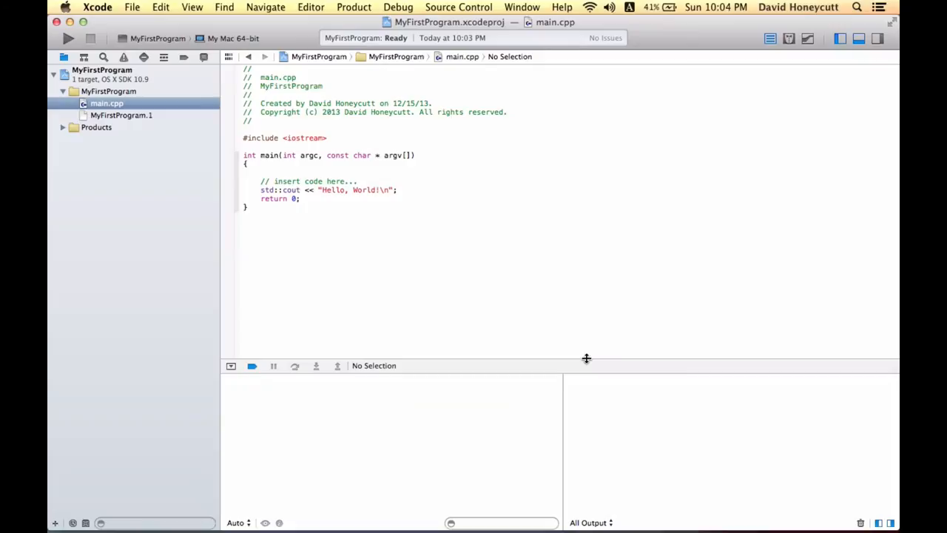
mouse_move(488, 64)
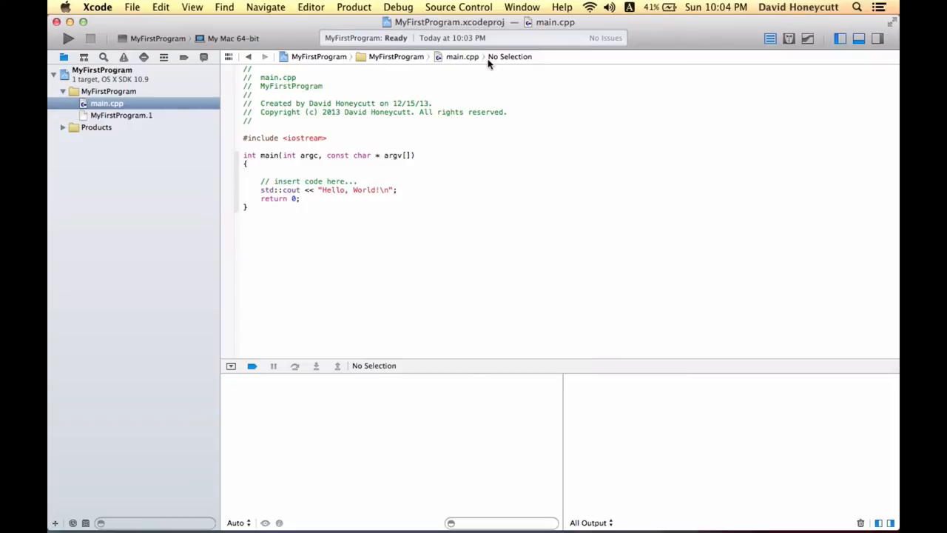
mouse_move(721, 41)
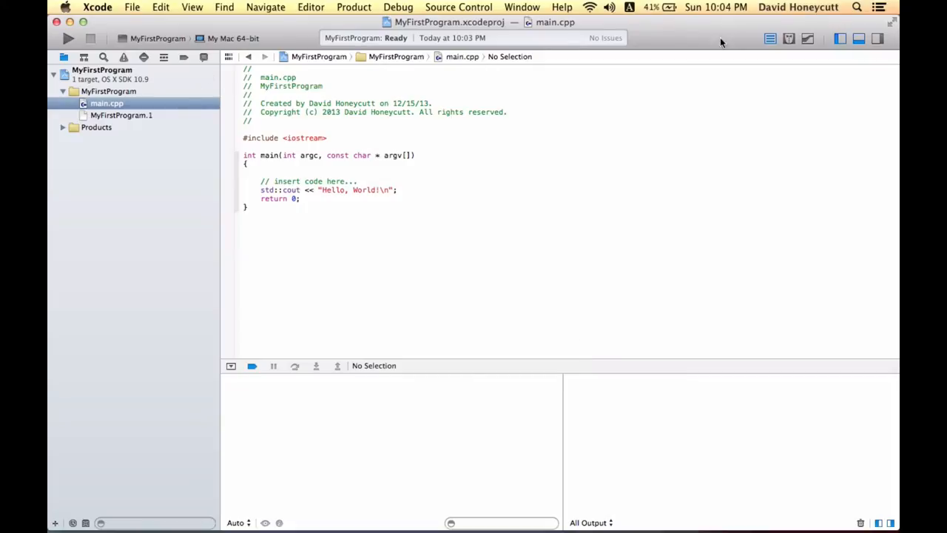
mouse_move(715, 47)
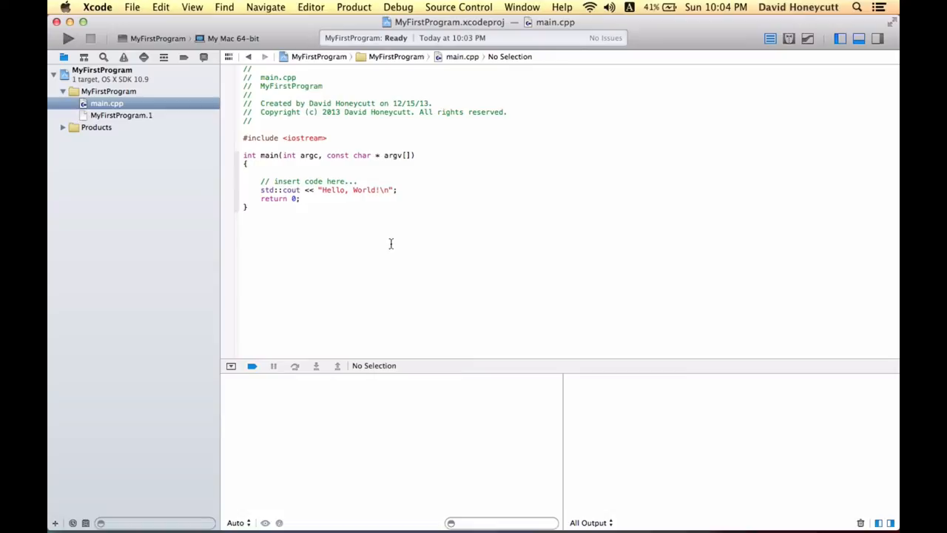
mouse_move(613, 287)
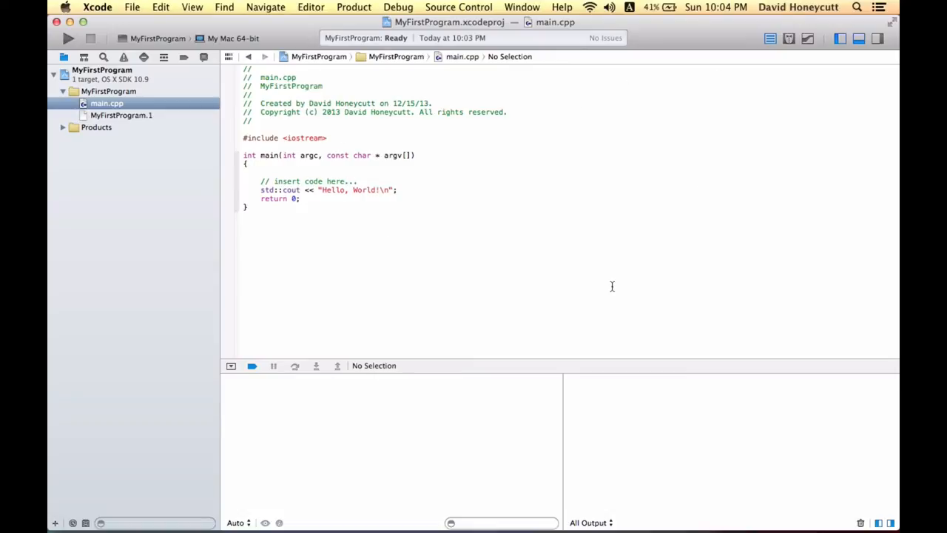
mouse_move(372, 104)
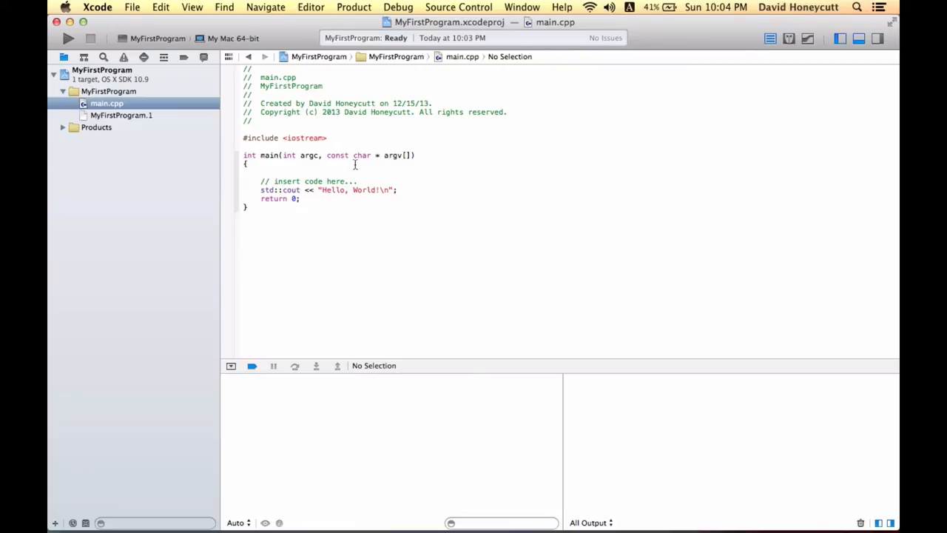
mouse_move(289, 215)
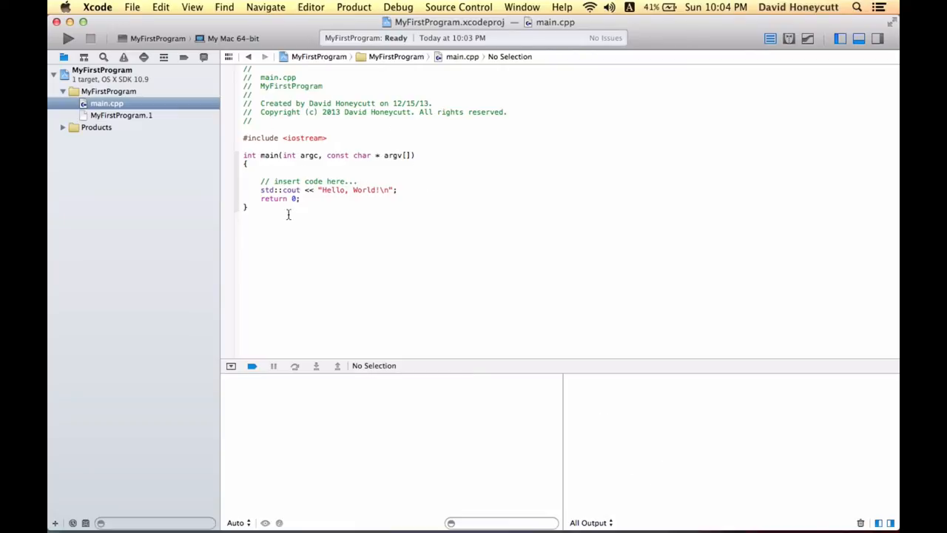
double_click(332, 189)
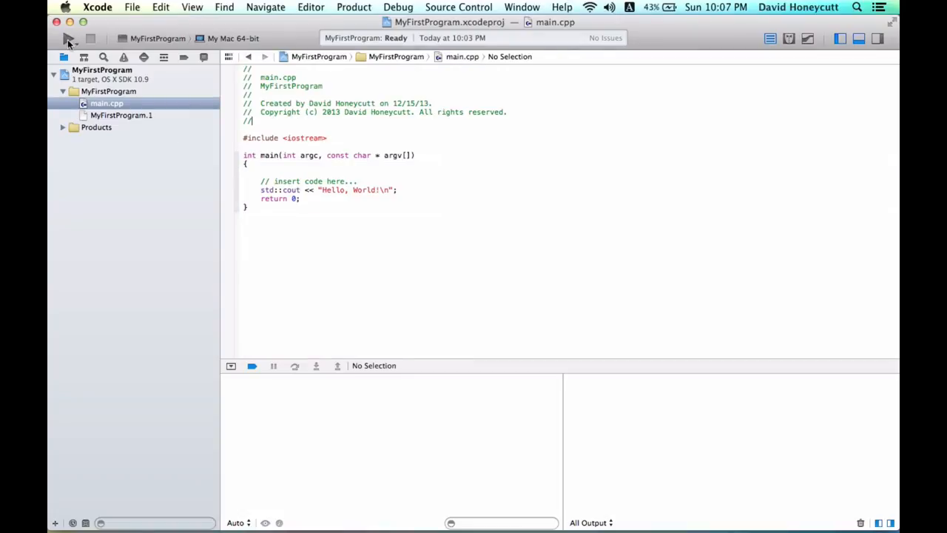
- Build and run MyFirstProgram, printing Hello, World! with exit code 0 in the console
click(69, 39)
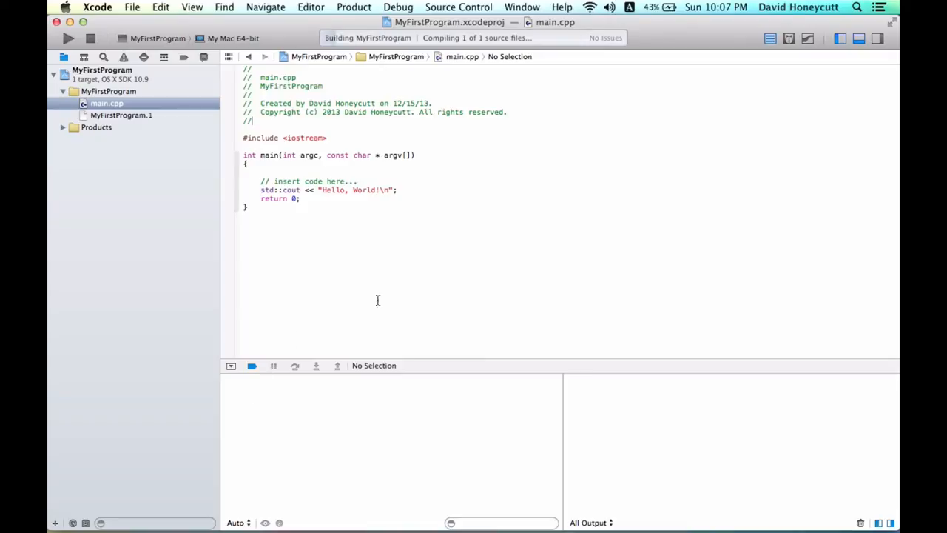
click(68, 39)
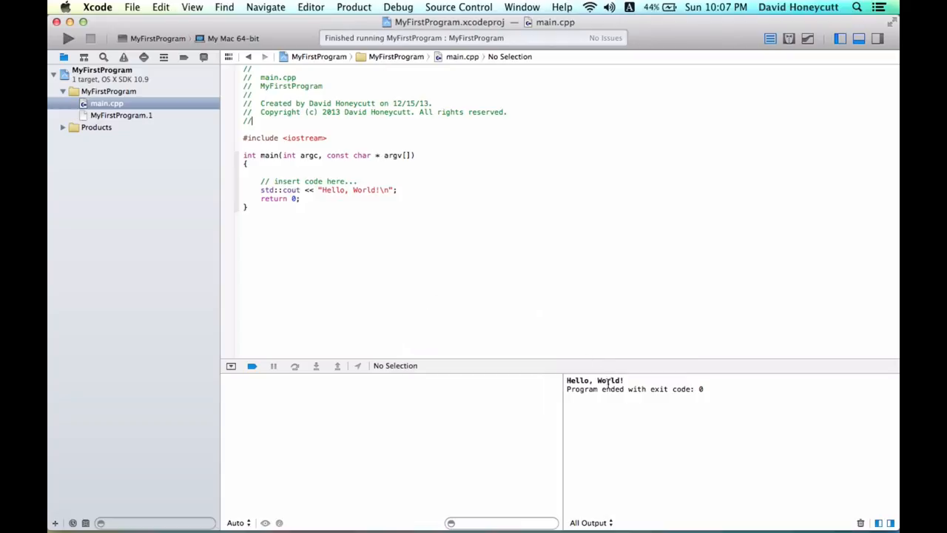
mouse_move(670, 378)
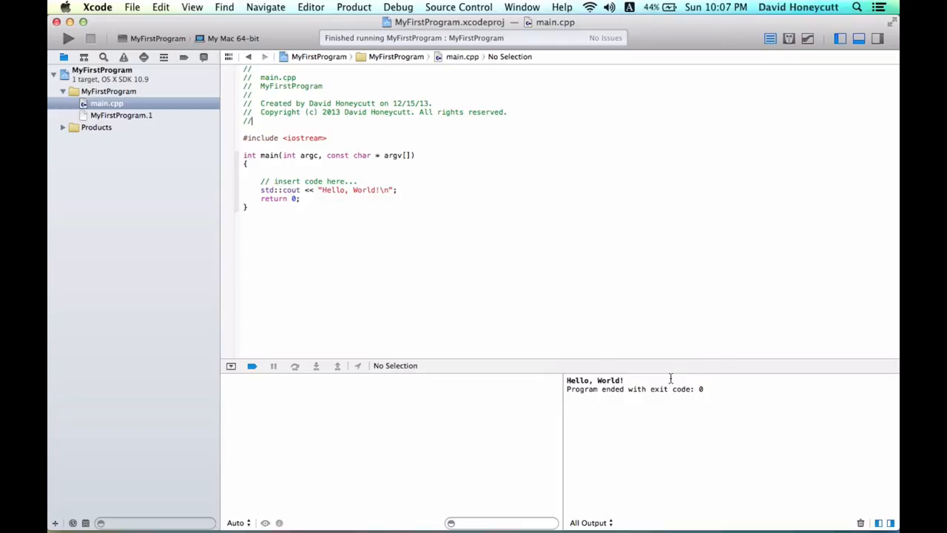
mouse_move(612, 157)
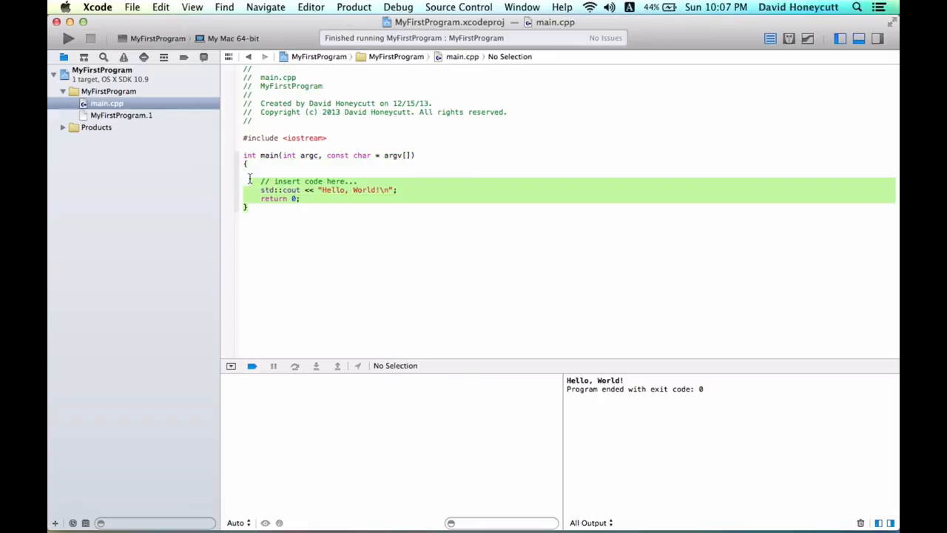
key(cmd+a)
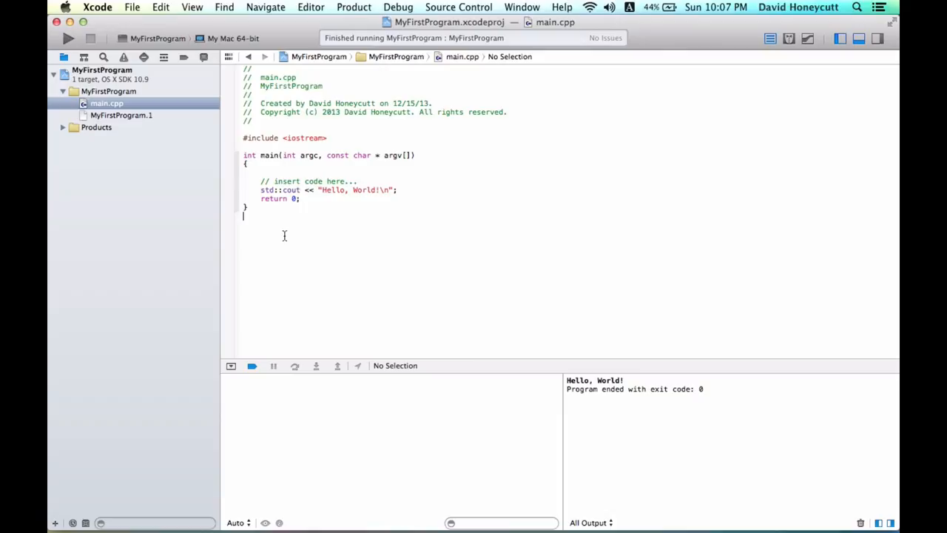
mouse_move(268, 209)
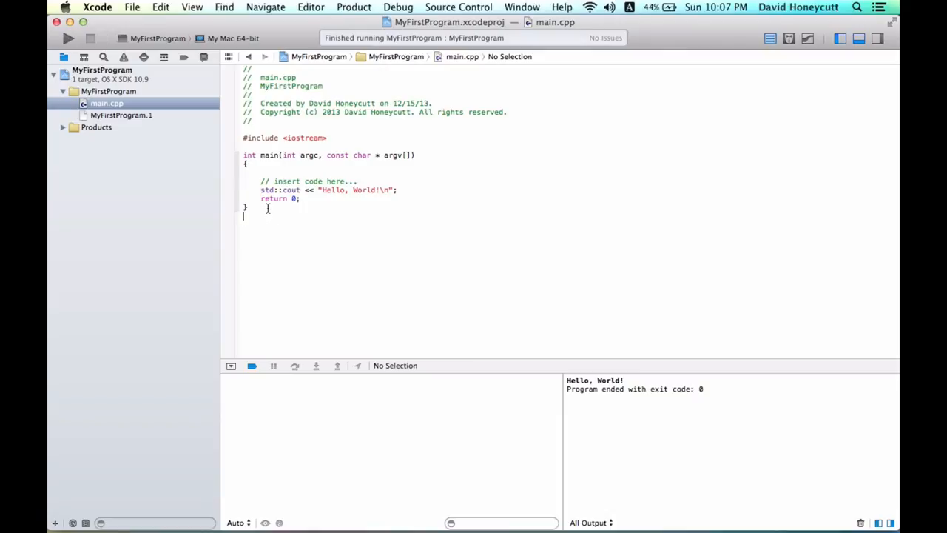